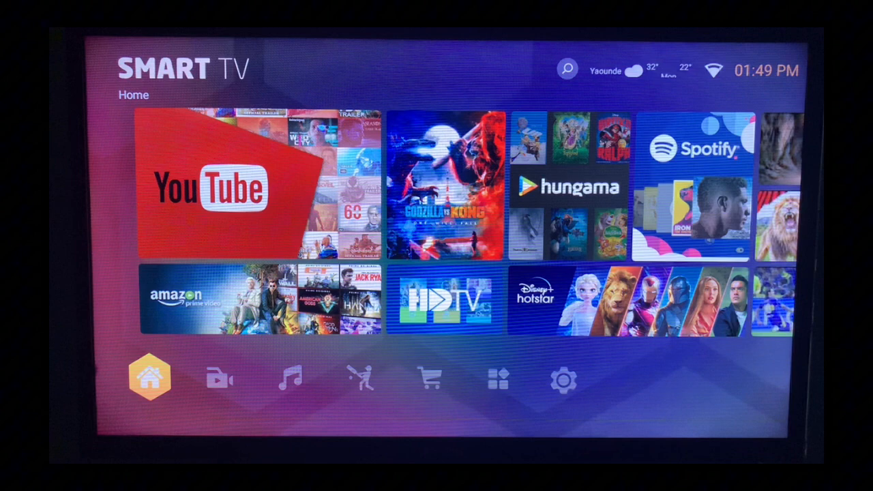
# Step: Switch the launcher to the shopping-cart Recommend page showing the App Store tile
pyautogui.click(219, 379)
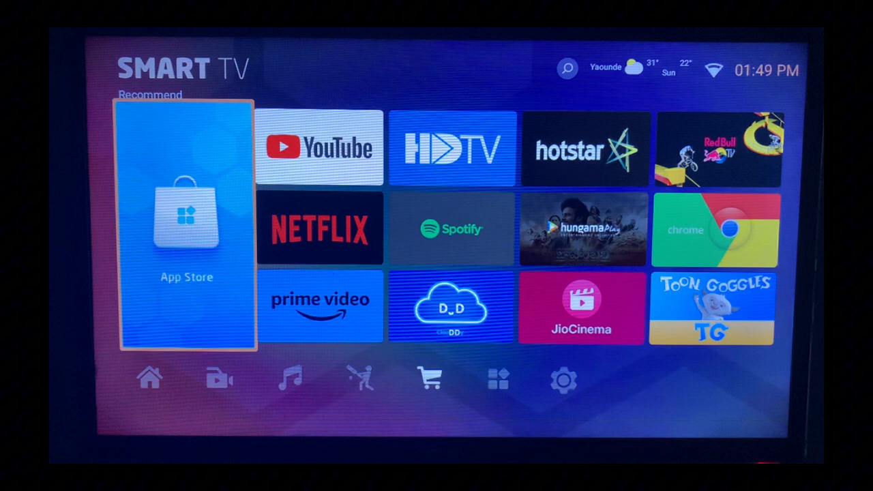
# Step: Launch App Store and visit Apps and User sections, returning to Apps
pyautogui.click(186, 227)
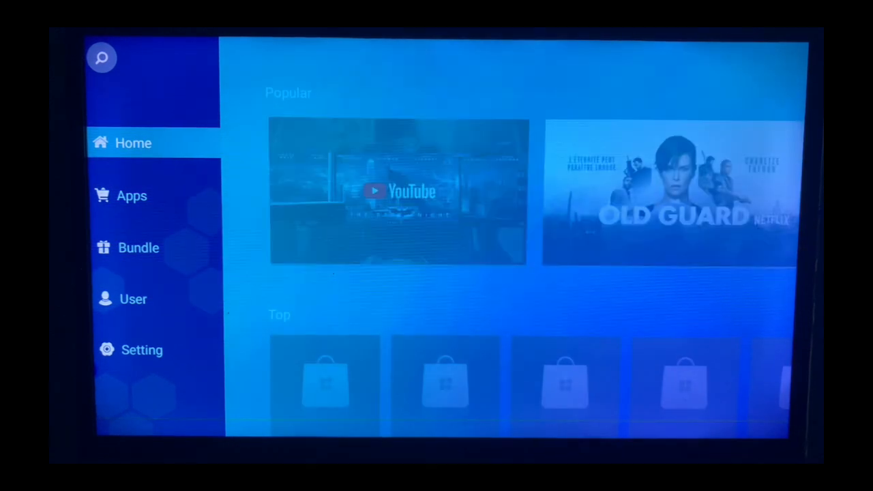
pyautogui.click(132, 196)
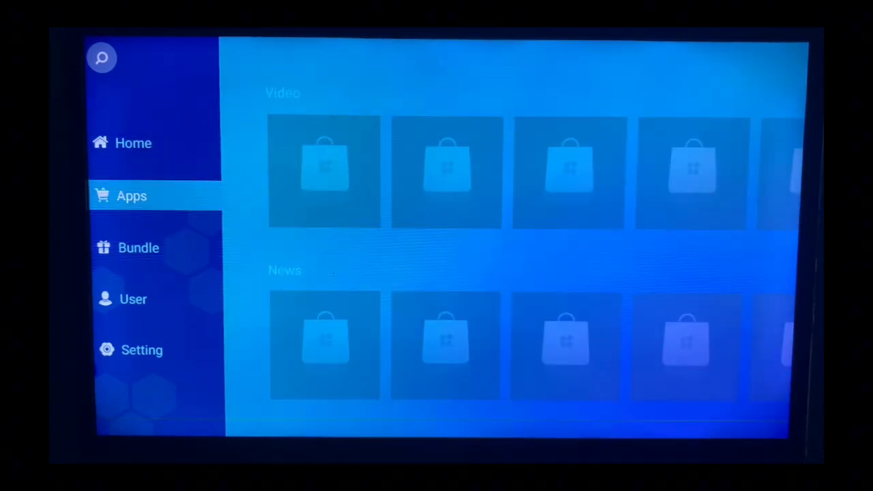
pyautogui.click(133, 299)
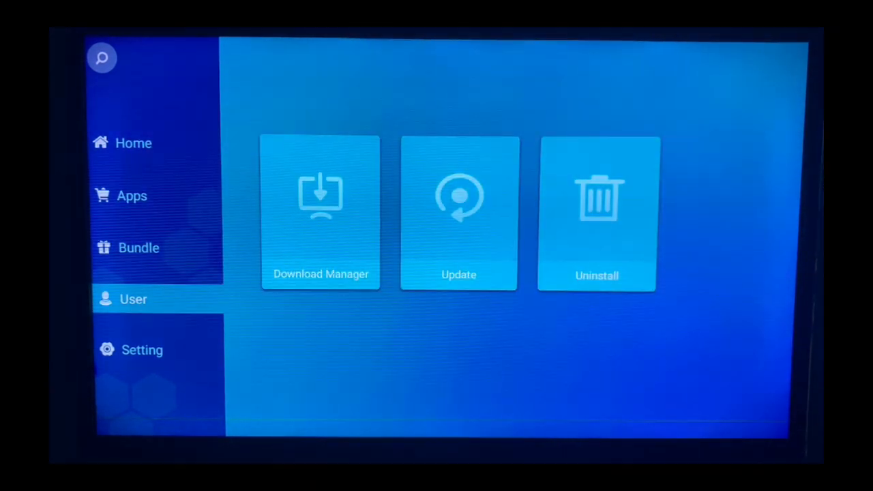
pyautogui.click(131, 196)
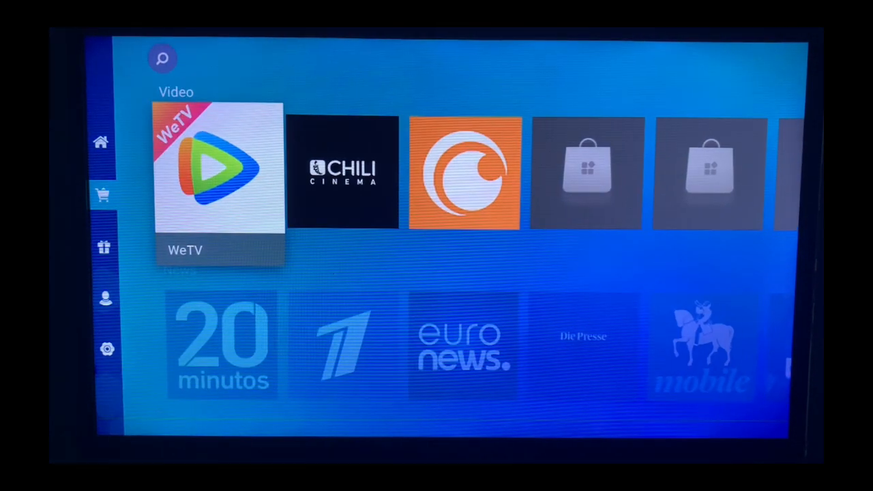
# Step: Scroll through the Video, News, Music and Game rows, then back up to Home
pyautogui.hscroll(3)
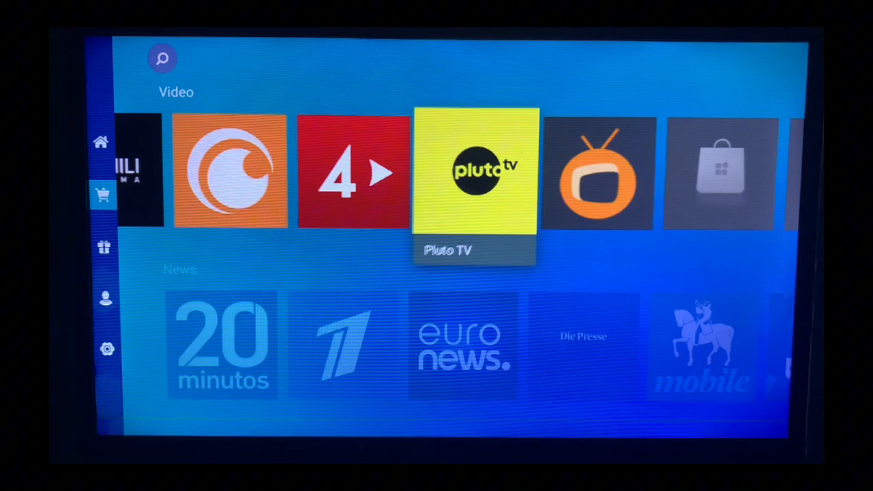
pyautogui.scroll(-3)
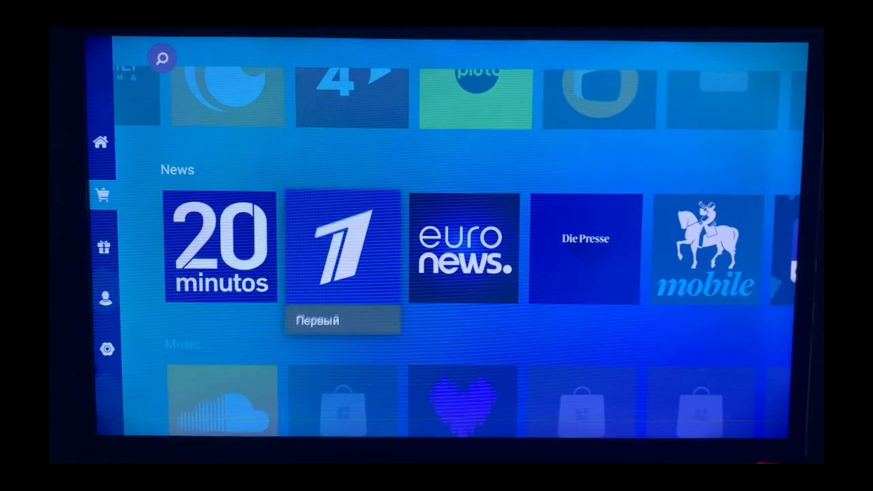
pyautogui.hscroll(3)
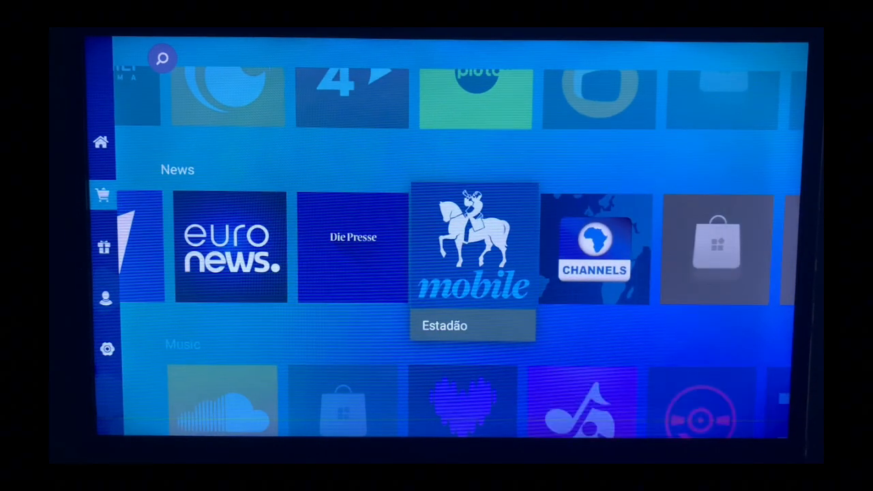
pyautogui.scroll(-3)
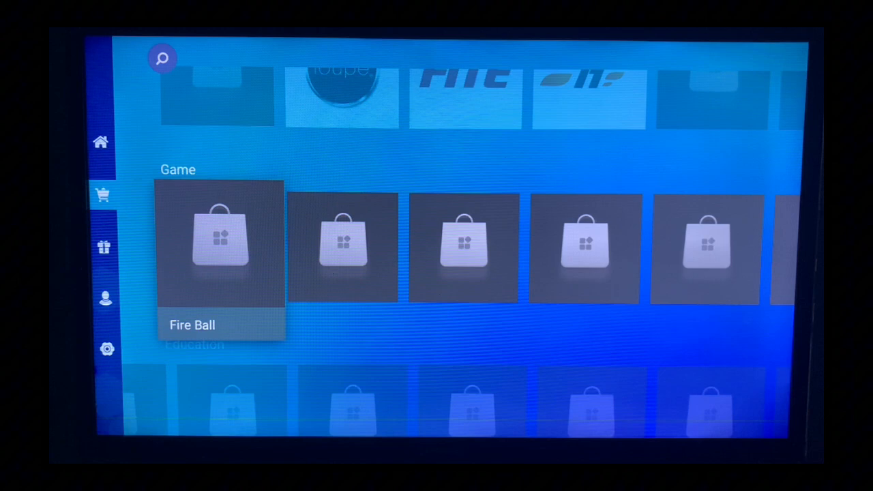
pyautogui.scroll(3)
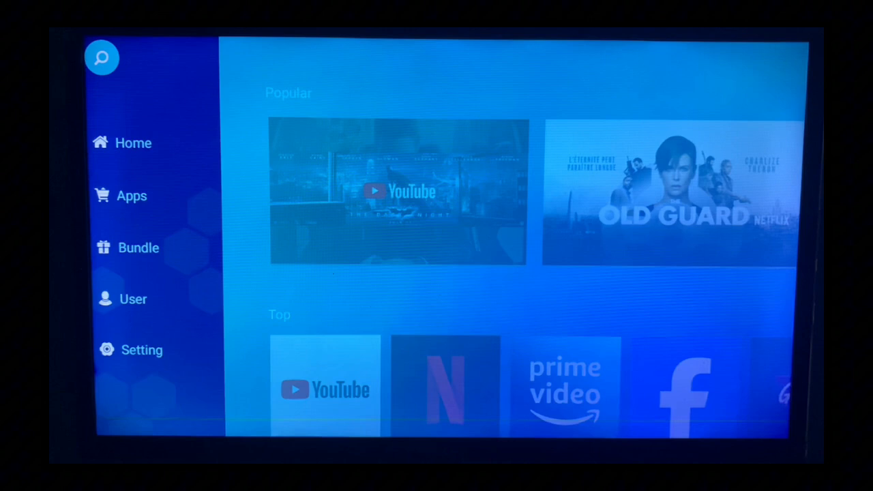
# Step: Open the magnifier search and spell 'netflix' on the on-screen keyboard
pyautogui.click(101, 57)
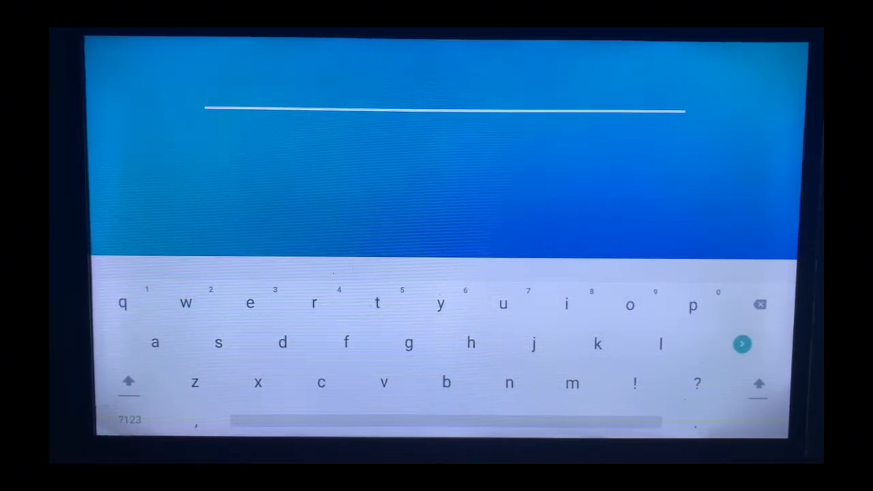
pyautogui.click(155, 342)
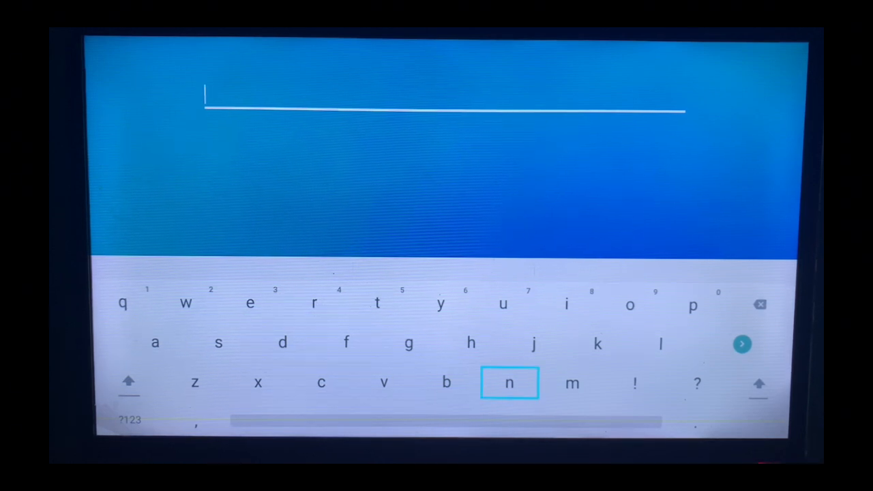
pyautogui.click(509, 382)
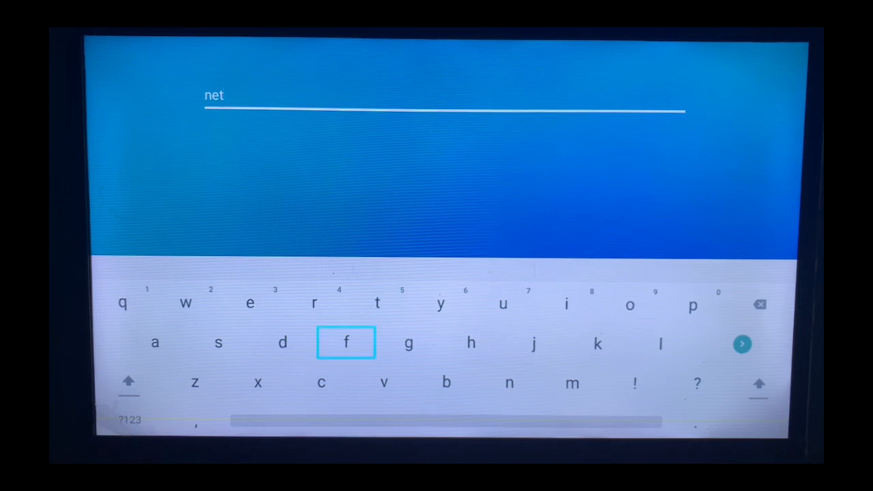
pyautogui.click(345, 342)
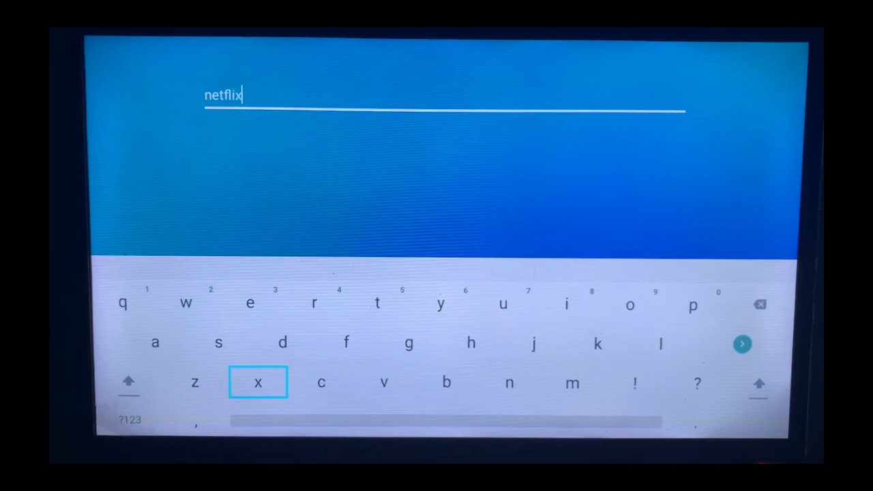
pyautogui.moveTo(660, 343)
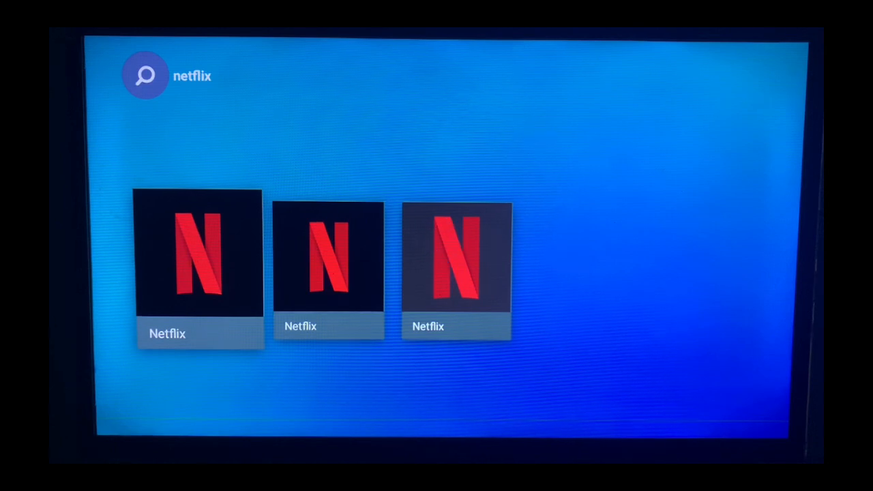
# Step: Select the first Netflix result to show its Open and Uninstall buttons
pyautogui.click(197, 256)
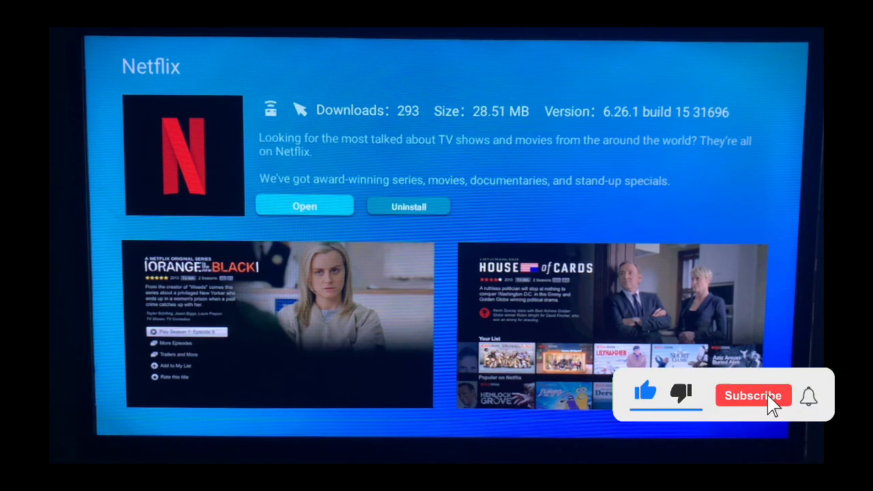
pyautogui.click(753, 396)
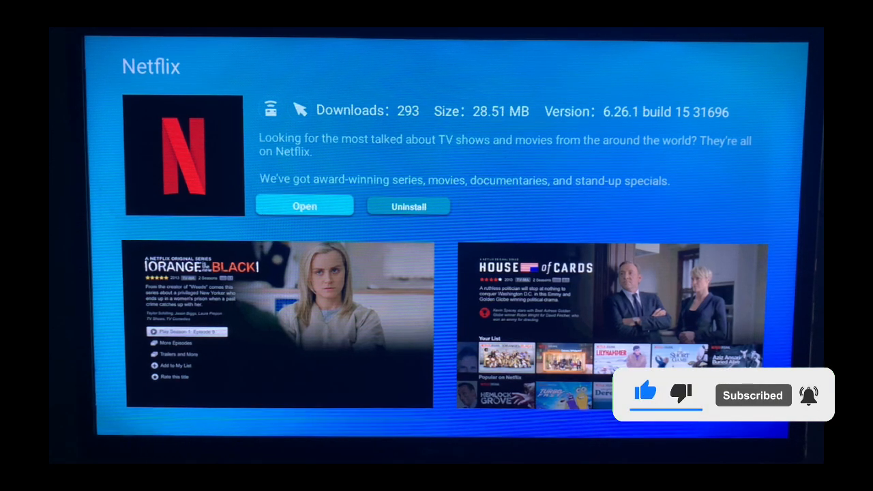